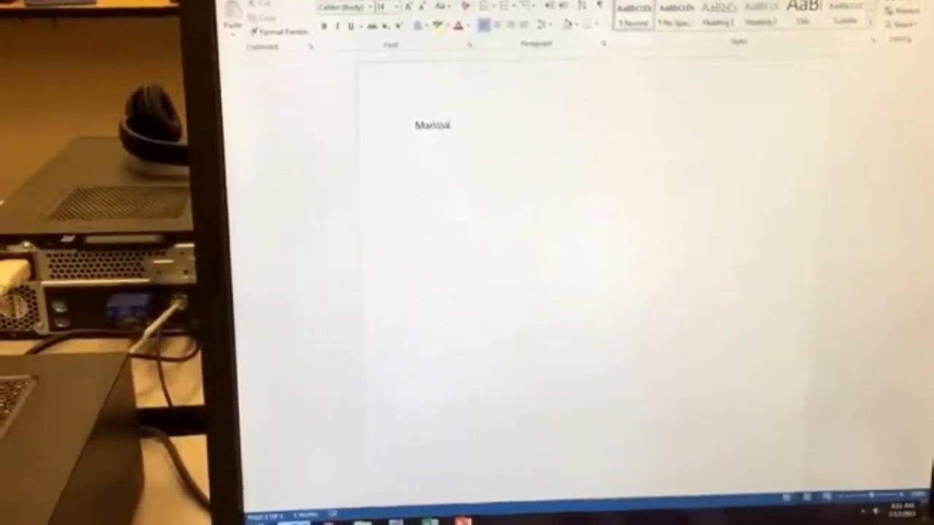
Step: Type '135' in the document before leaving Word for the Windows desktop
type("135")
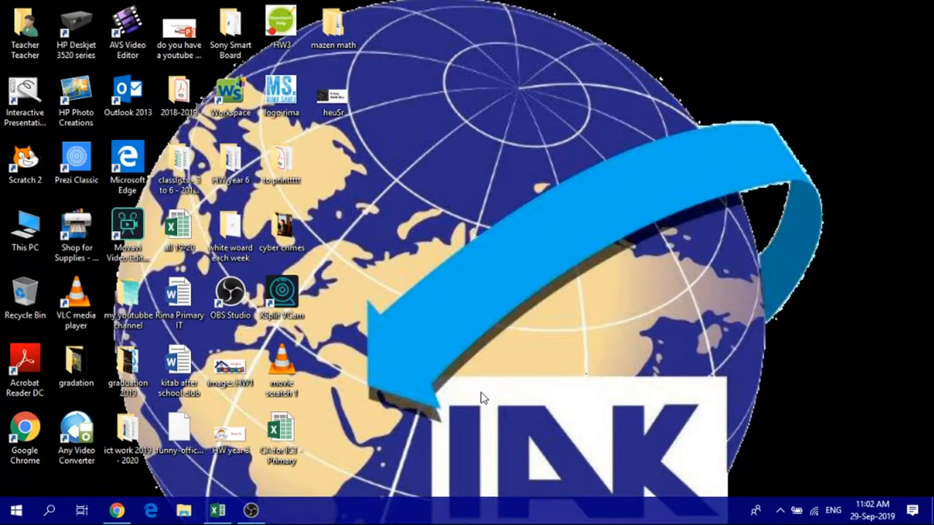
Step: Launch Word 2013 from the Start menu's program list
left_click(15, 511)
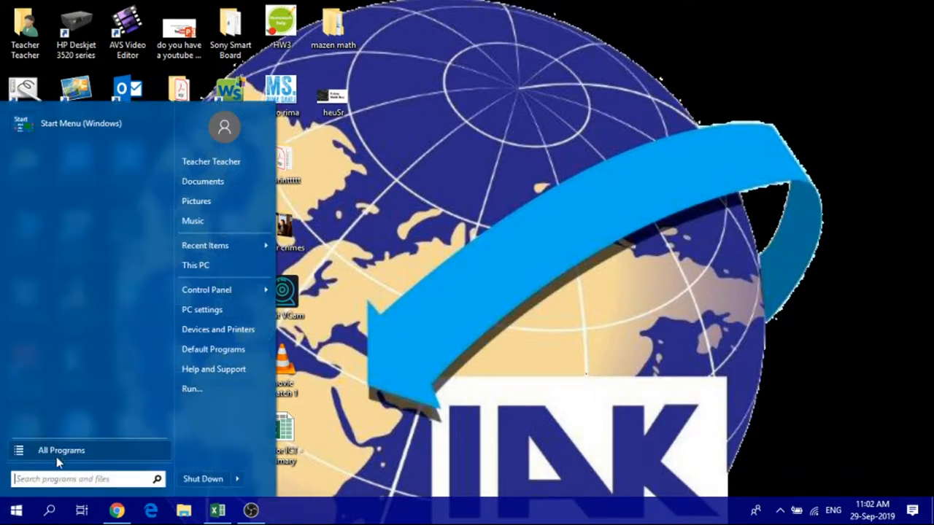
left_click(62, 450)
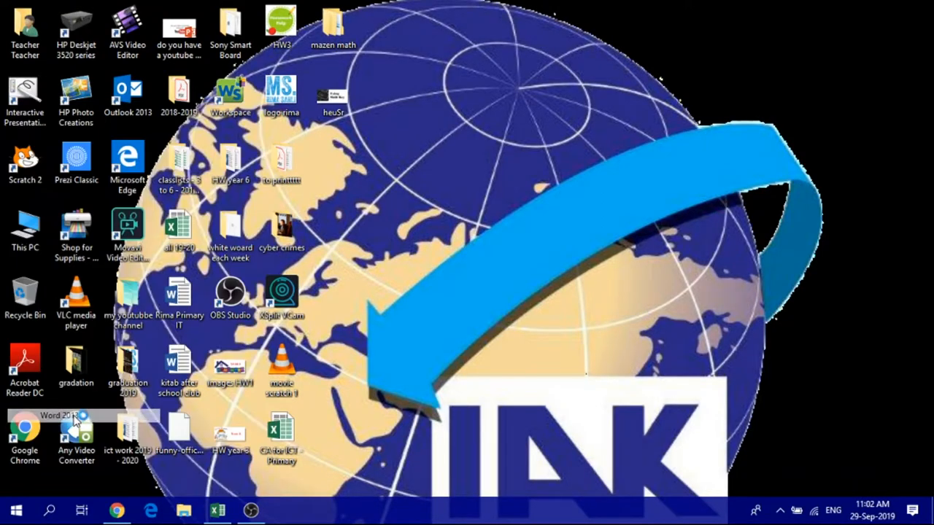
left_click(55, 415)
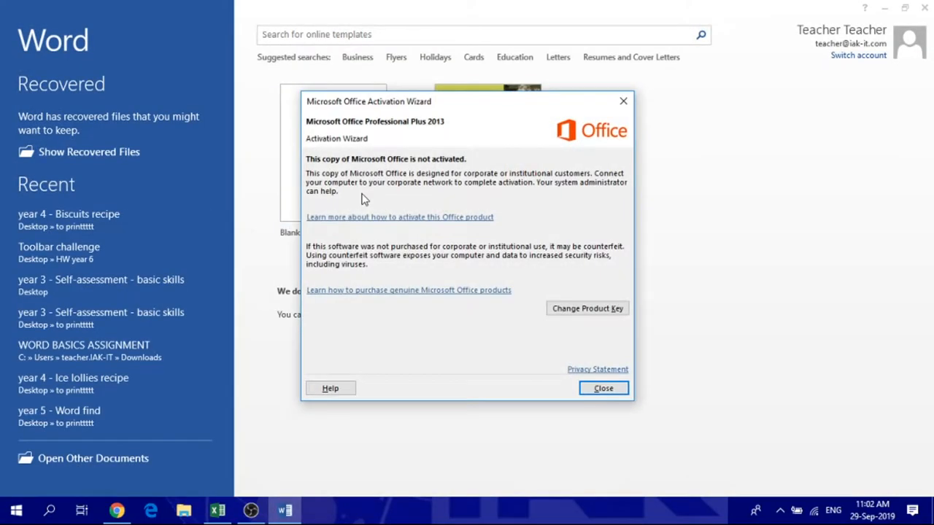
Step: Dismiss the activation notice, start a Blank document and close the Document Recovery pane
left_click(603, 388)
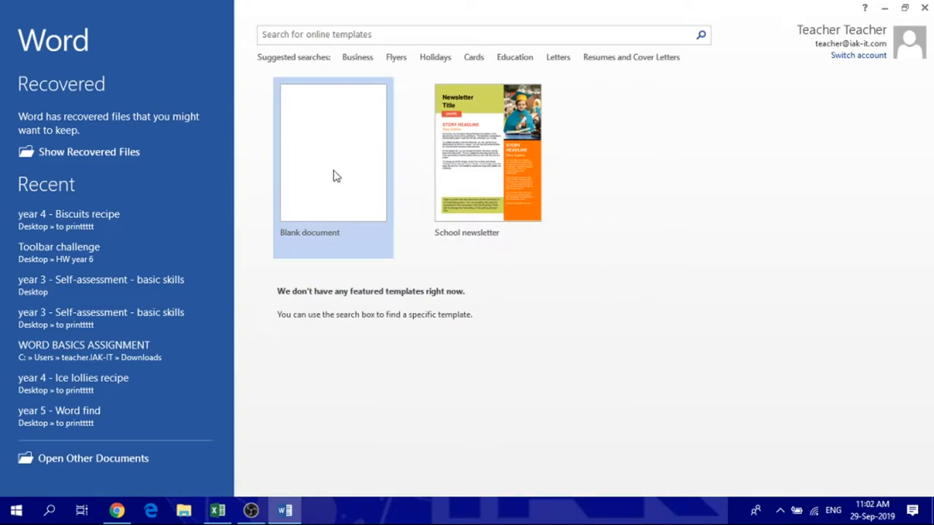
left_click(333, 150)
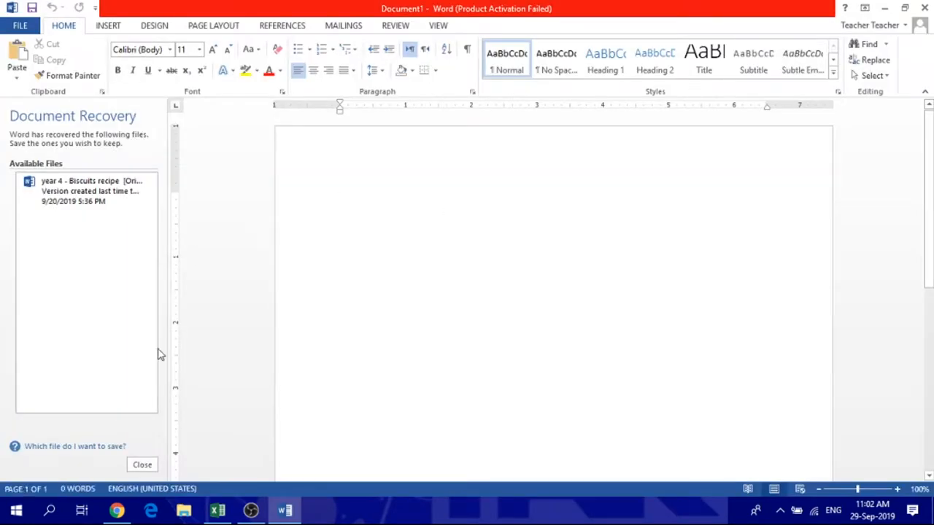
left_click(142, 464)
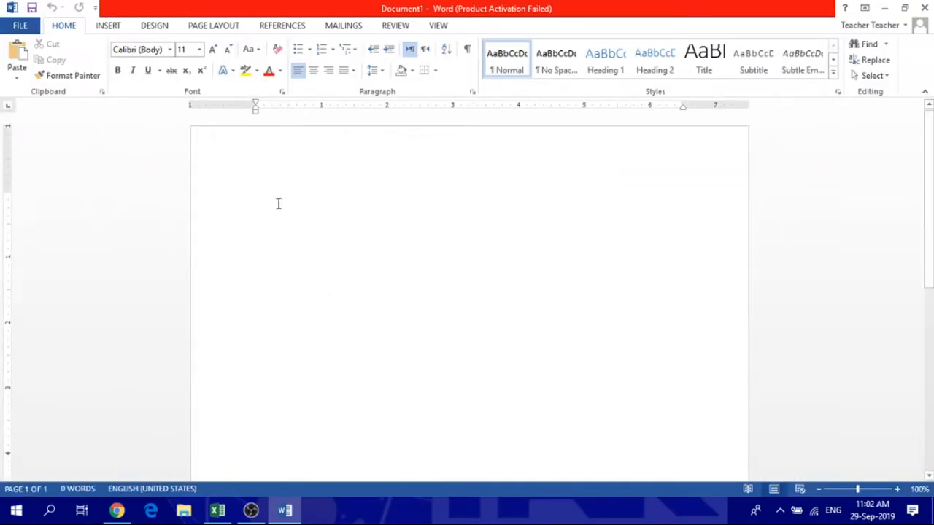
left_click(275, 198)
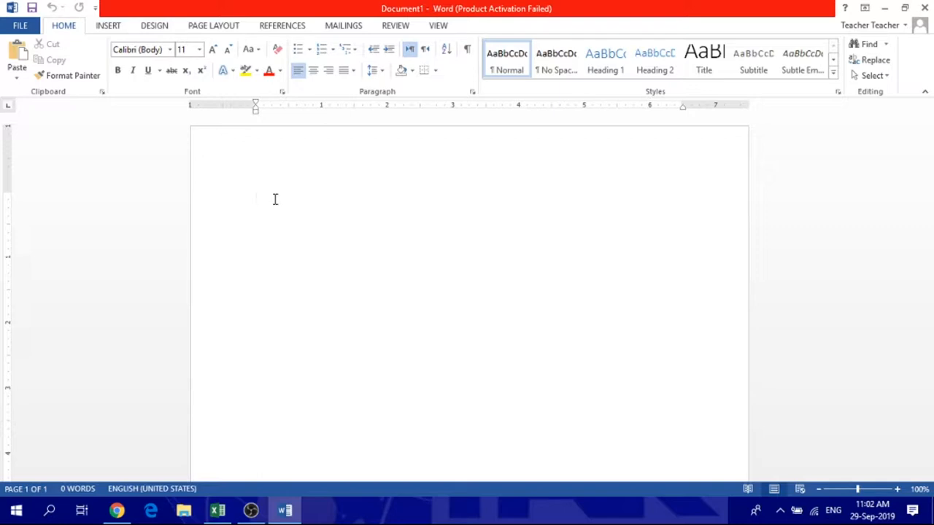
left_click(274, 198)
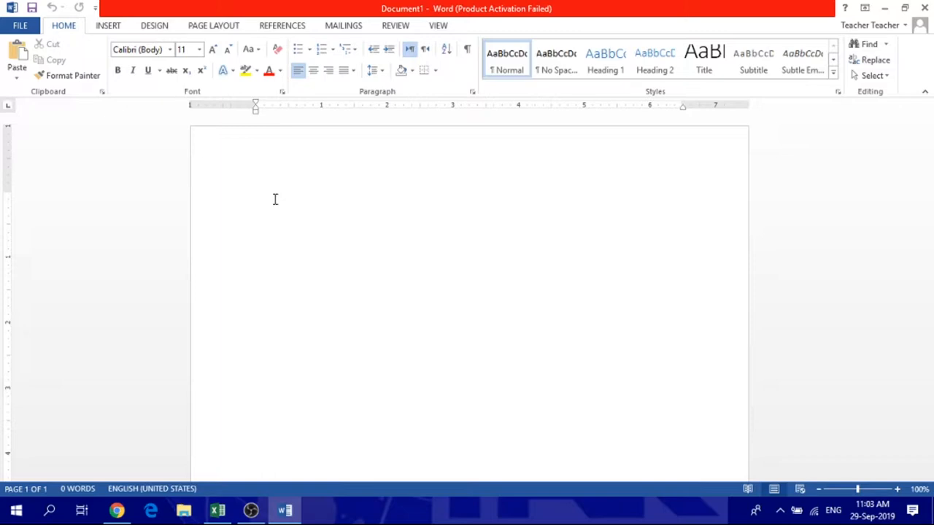
left_click(257, 198)
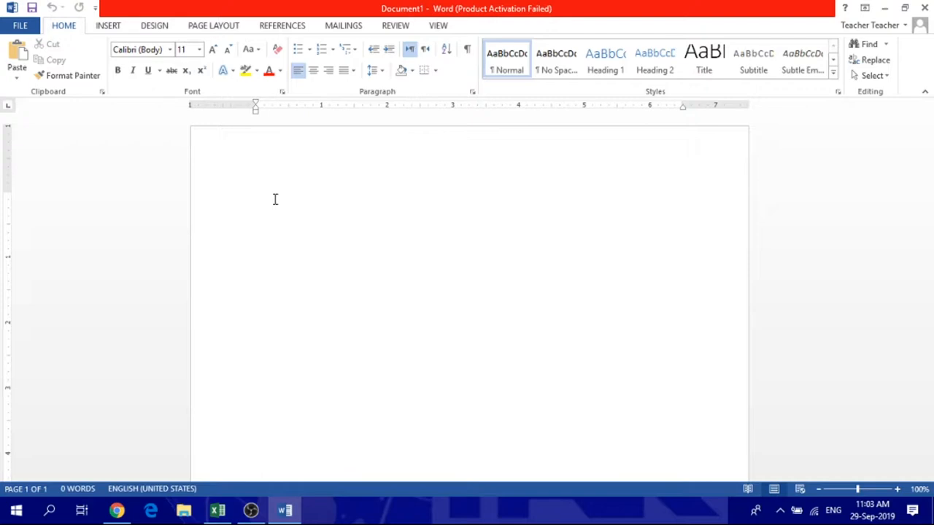
type("*&^*&^*&^*&^*&^*&^")
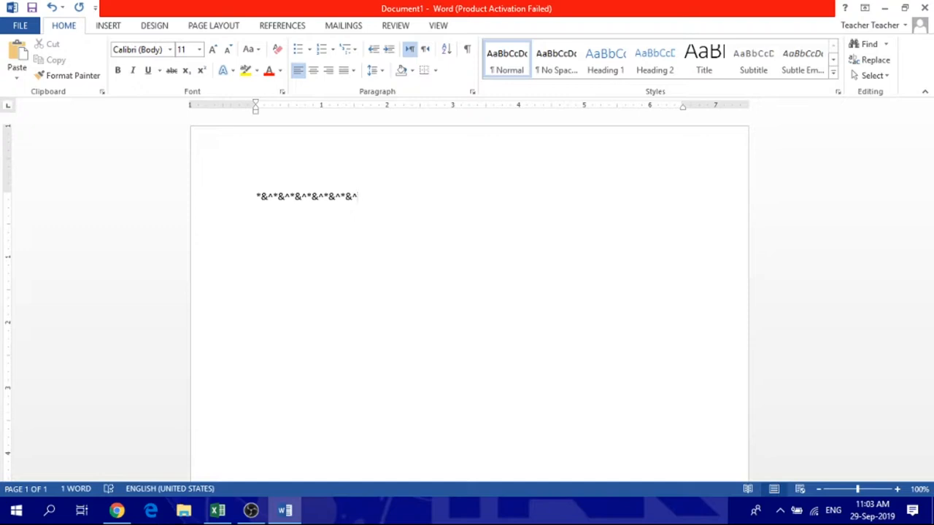
Step: Extend the top edge with more *&^ symbols, deleting the mistyped digits 876
type("876")
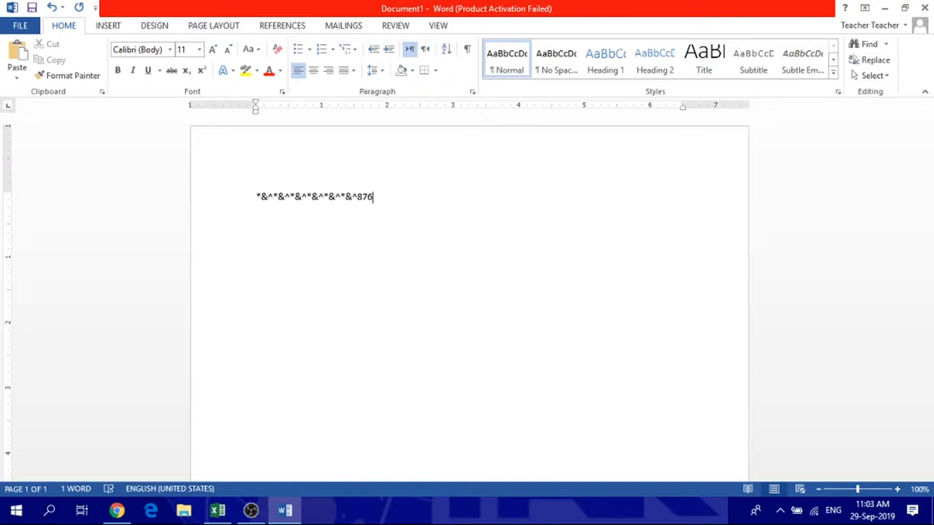
key("Backspace")
type("*&^*&^*")
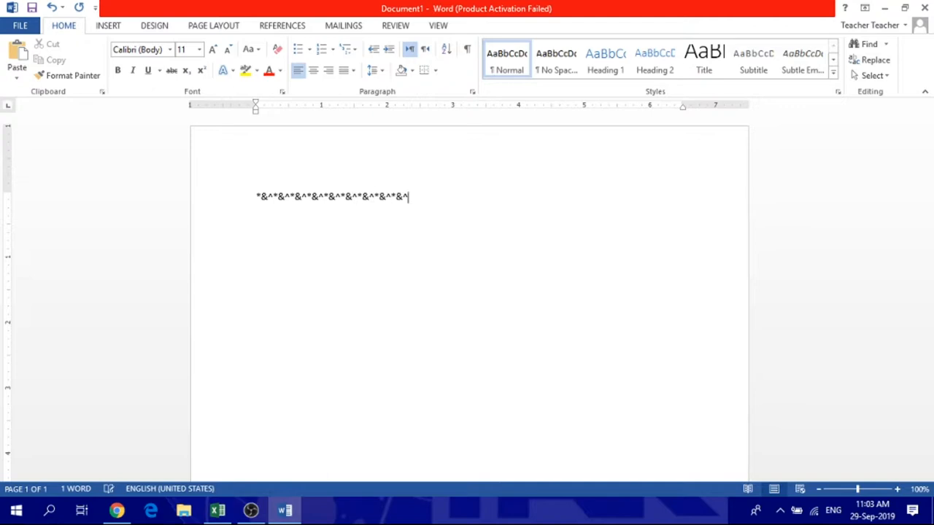
type("&^*&")
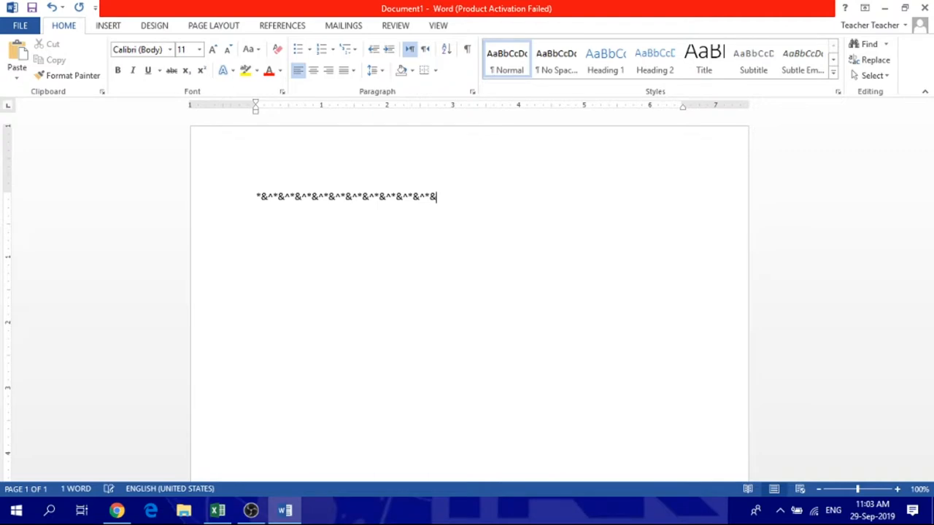
type("^")
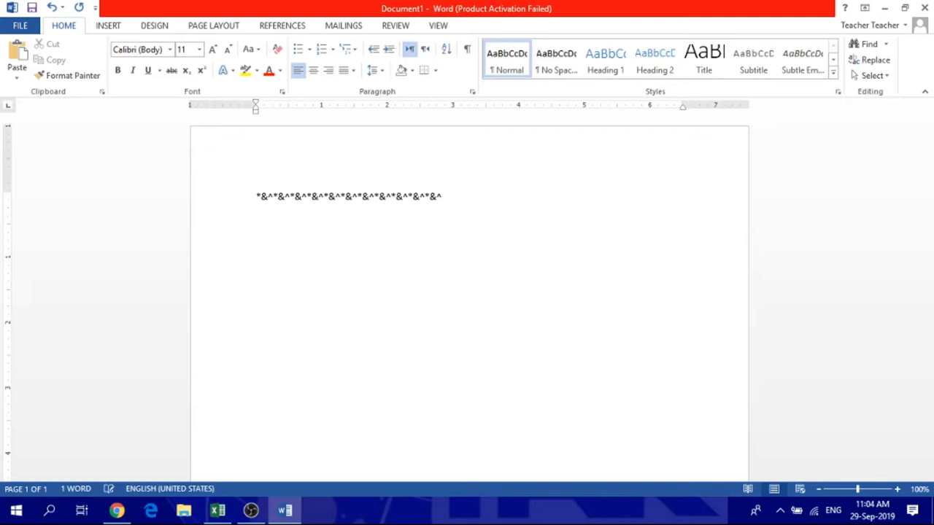
Step: Type *&^ at the left and right ends of the two side rows, spaced apart with Tab
type("*&")
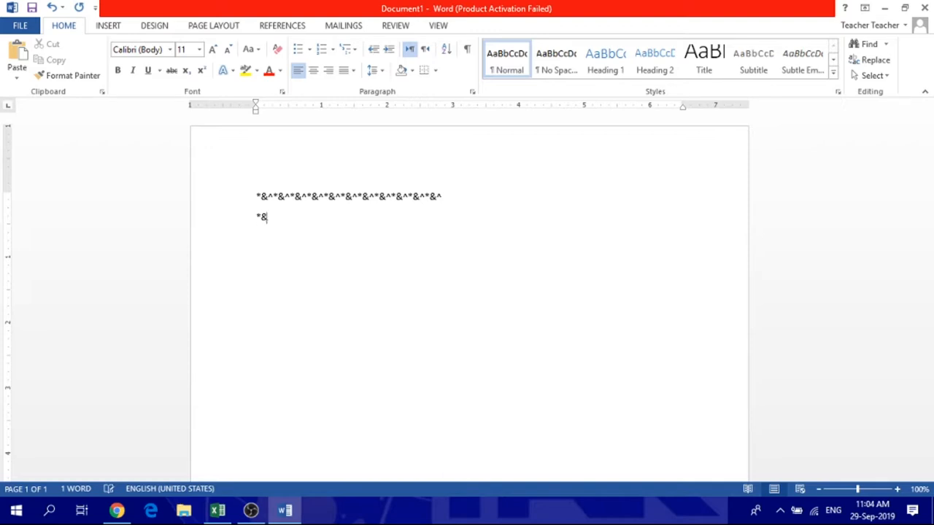
type("^")
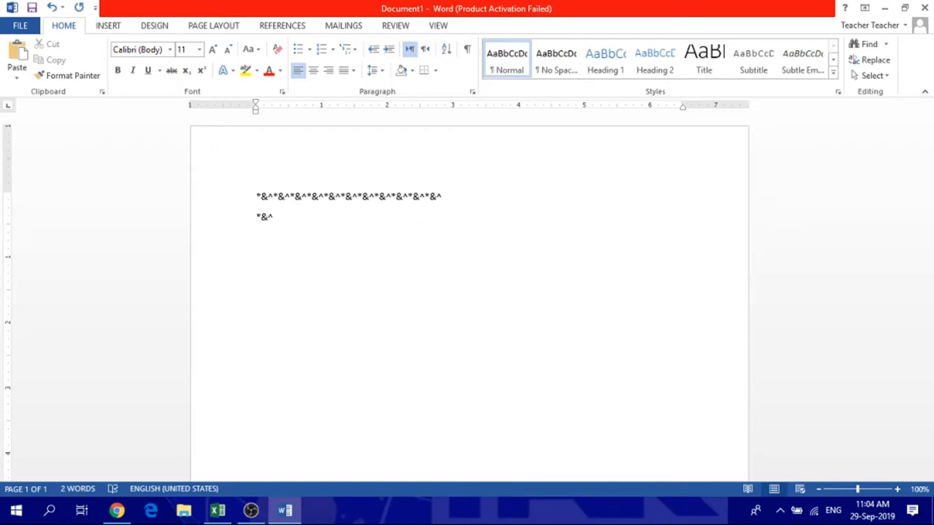
type("8")
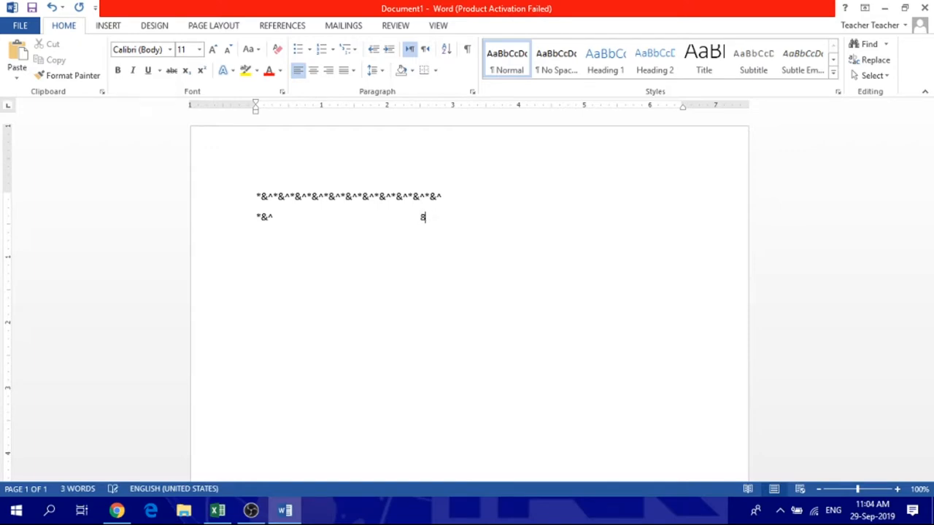
type("*&^")
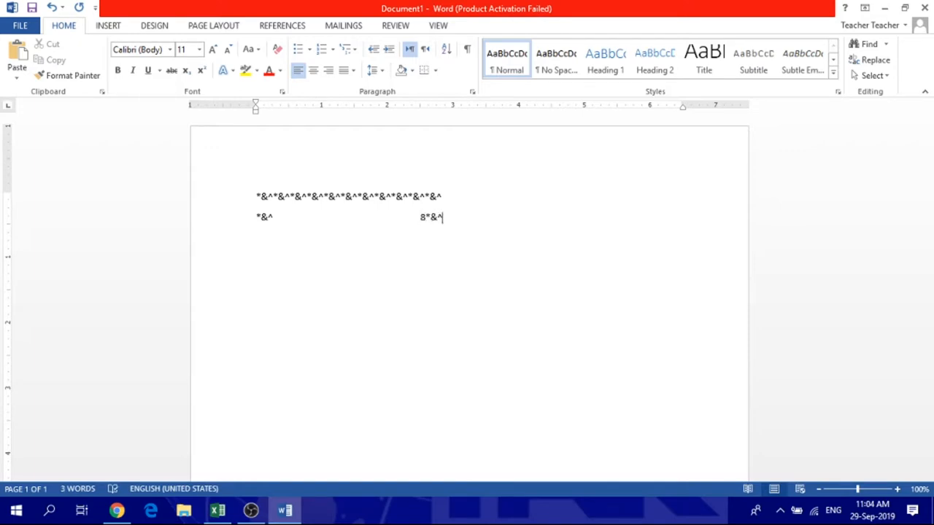
key("backspace")
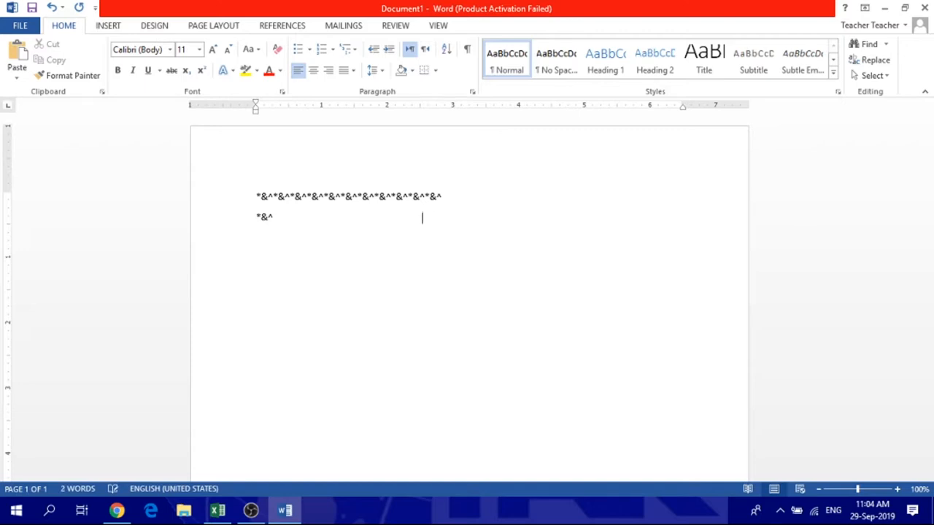
type("*&^")
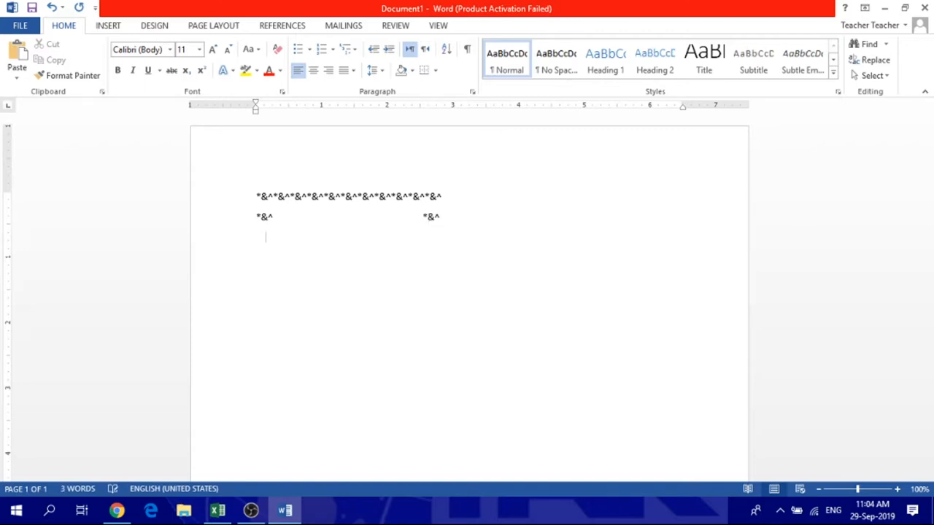
type("876")
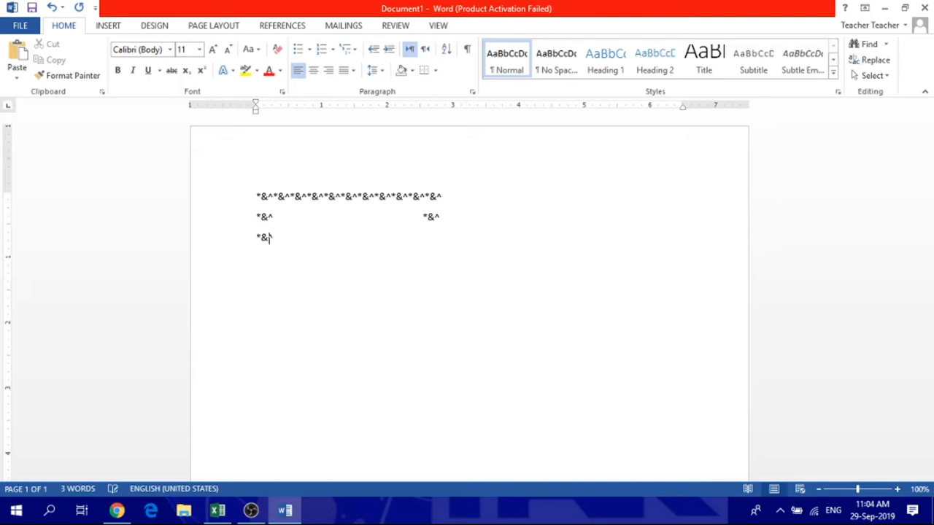
key("tab")
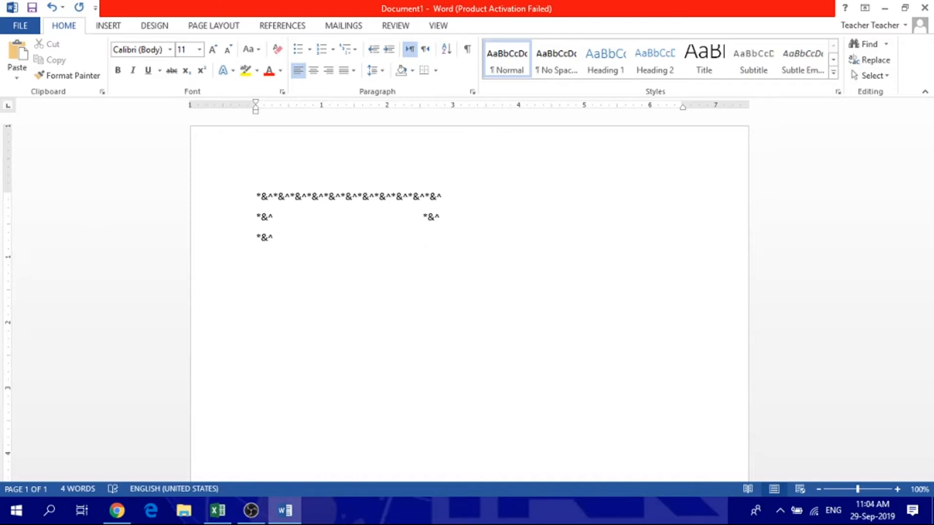
type("*&^")
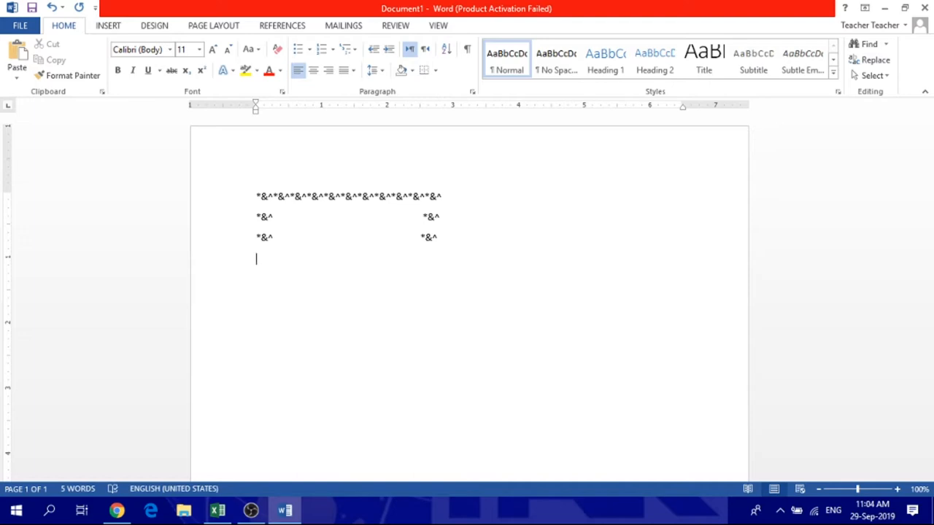
Step: Type a full bottom row of repeated *&^ symbols to close the rectangle
type("*&^*&^*&^*&^*&^*&^*&^*&^*&^")
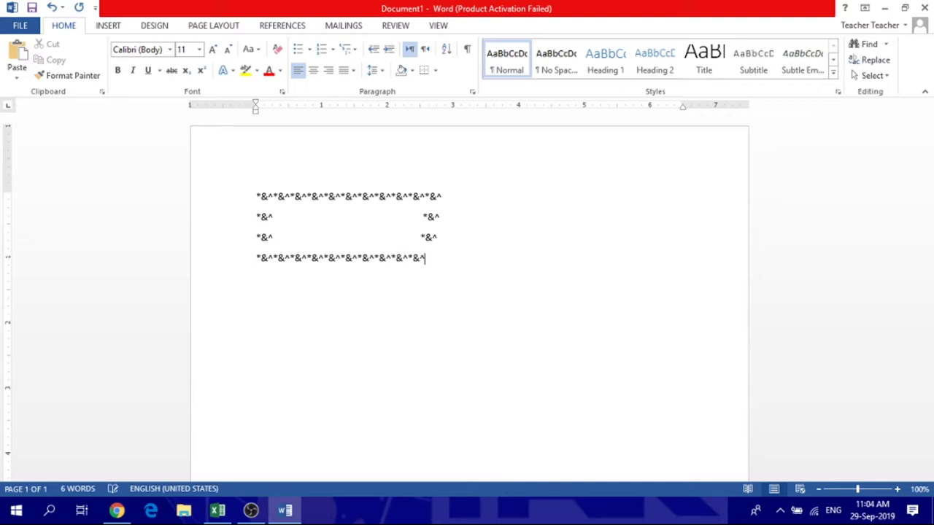
type("*&^")
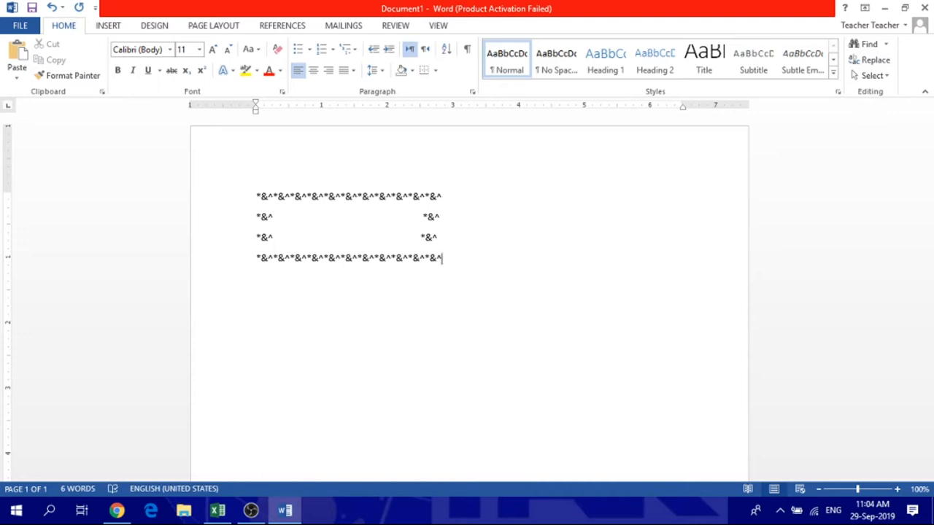
mouse_move(318, 225)
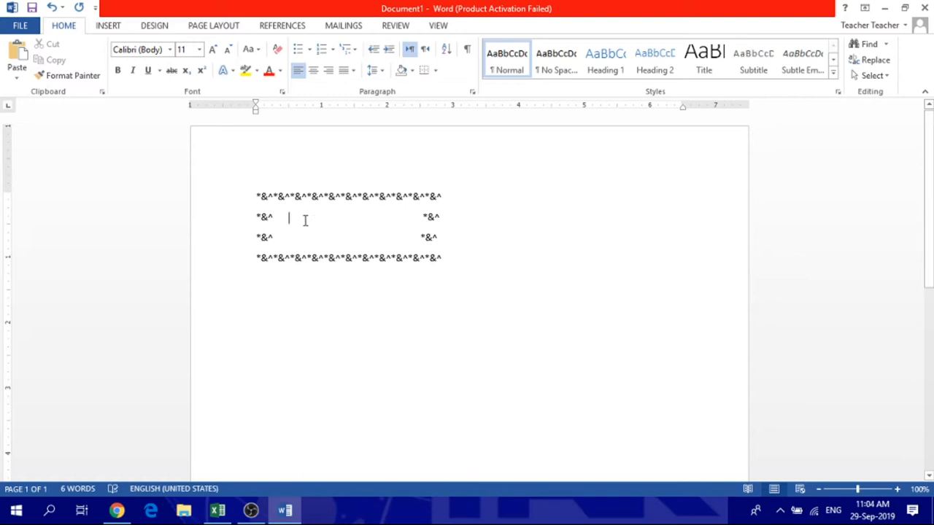
Step: Type 'Rima Rima Rima' on the rectangle's first inner row after the left *&^
type("Rima")
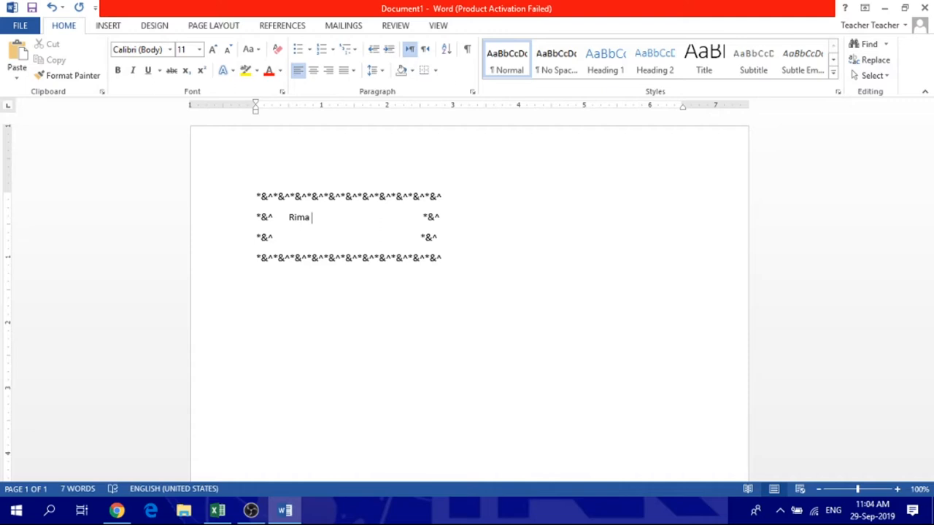
type("R")
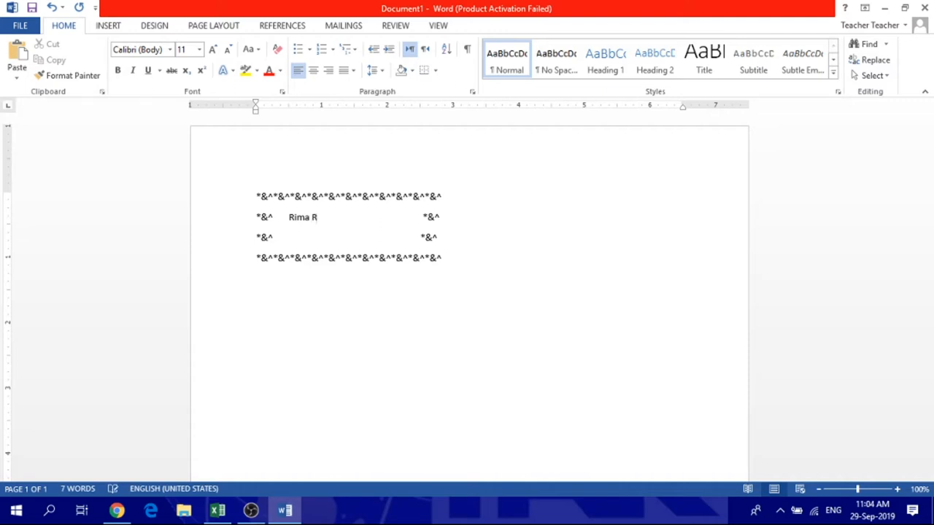
type("Rima R")
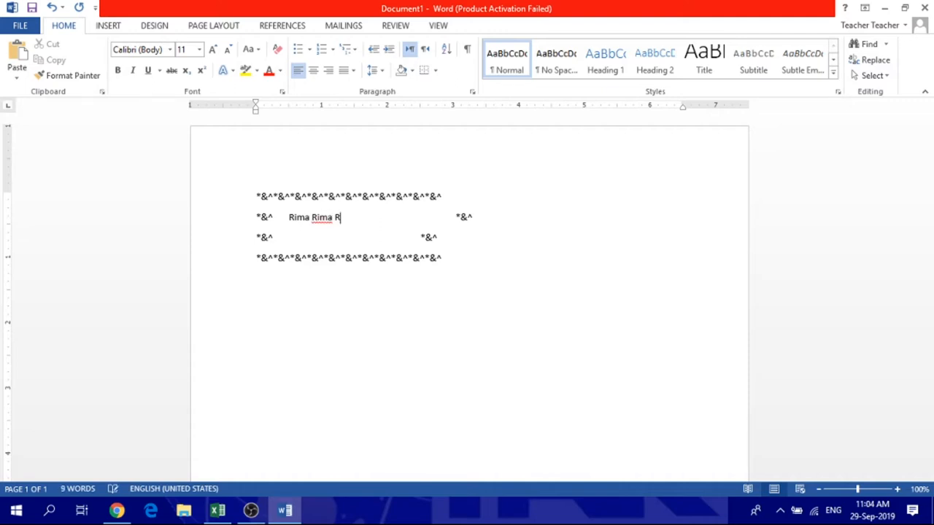
type("ima")
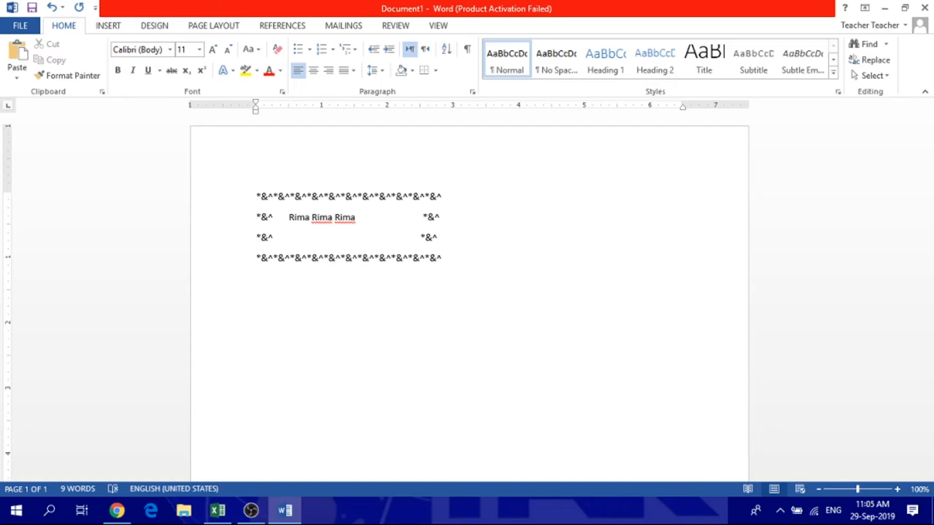
left_click(388, 216)
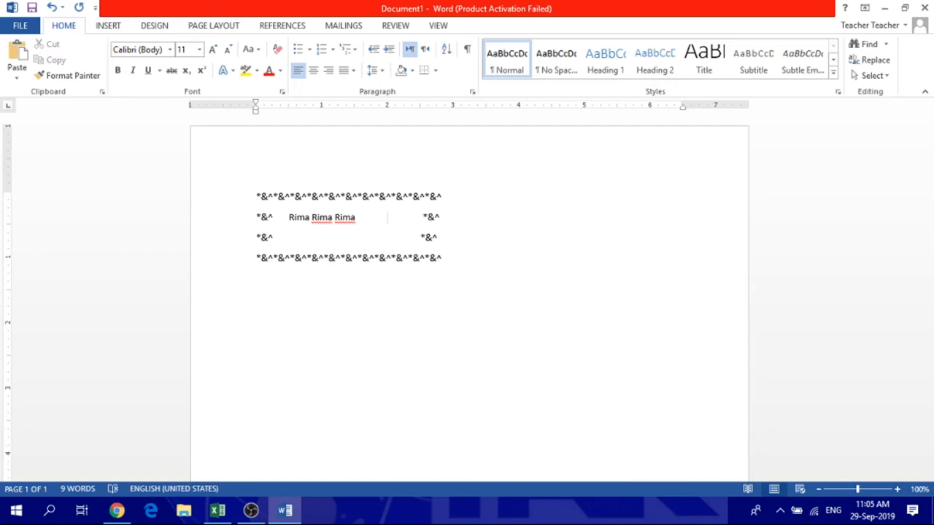
left_click(387, 216)
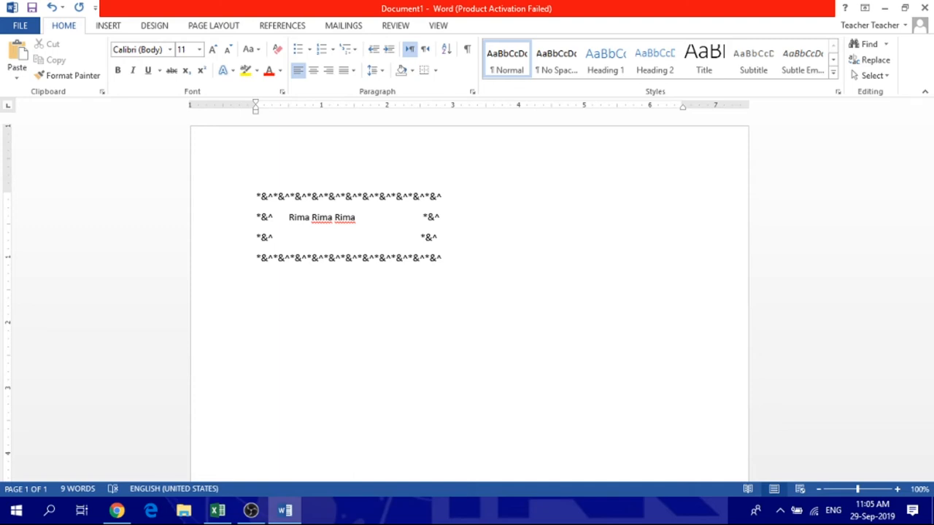
left_click(388, 217)
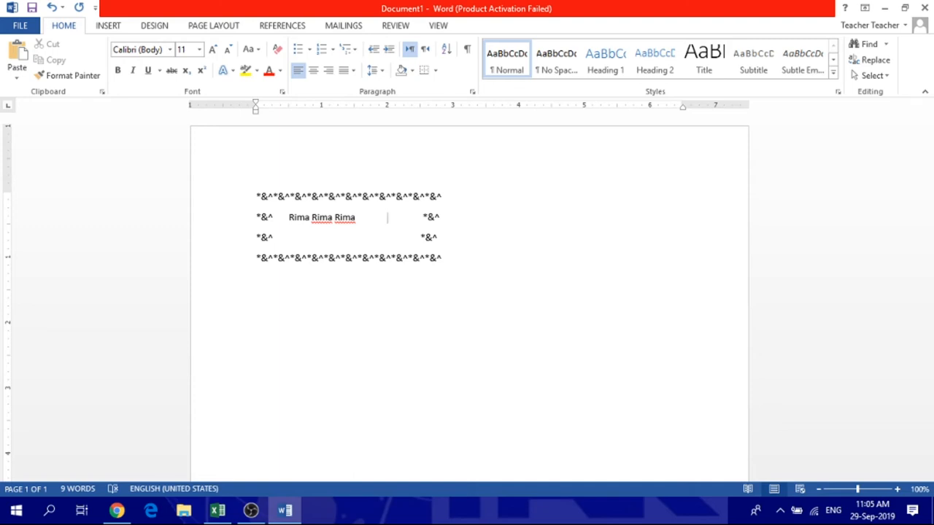